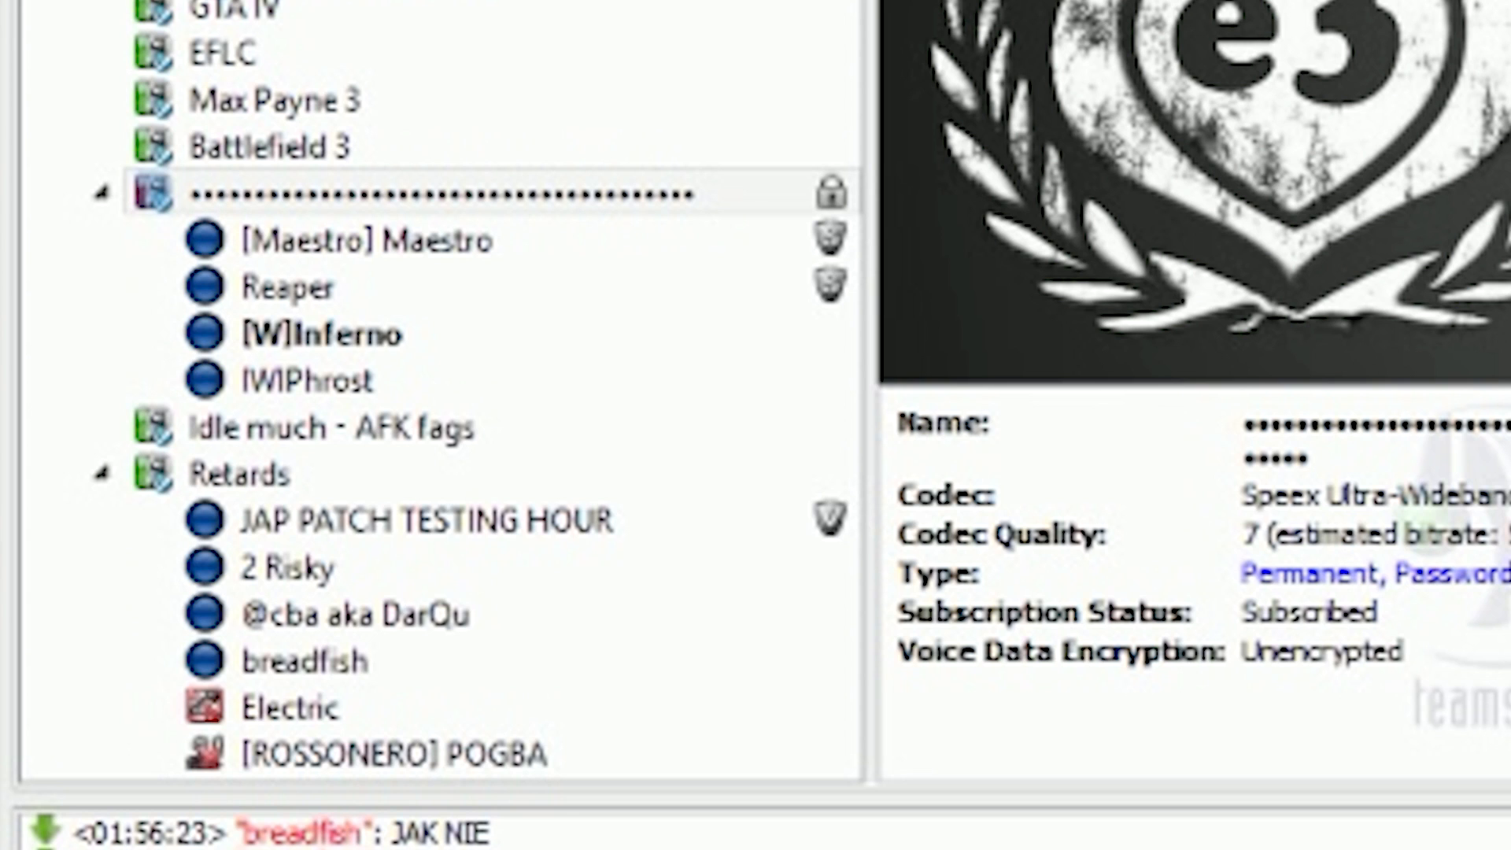
- Scroll the channel tree down to find JAP PATCH TESTING HOUR in the Retards channel
{"action": "scroll", "scroll_direction": "down", "scroll_amount": 3}
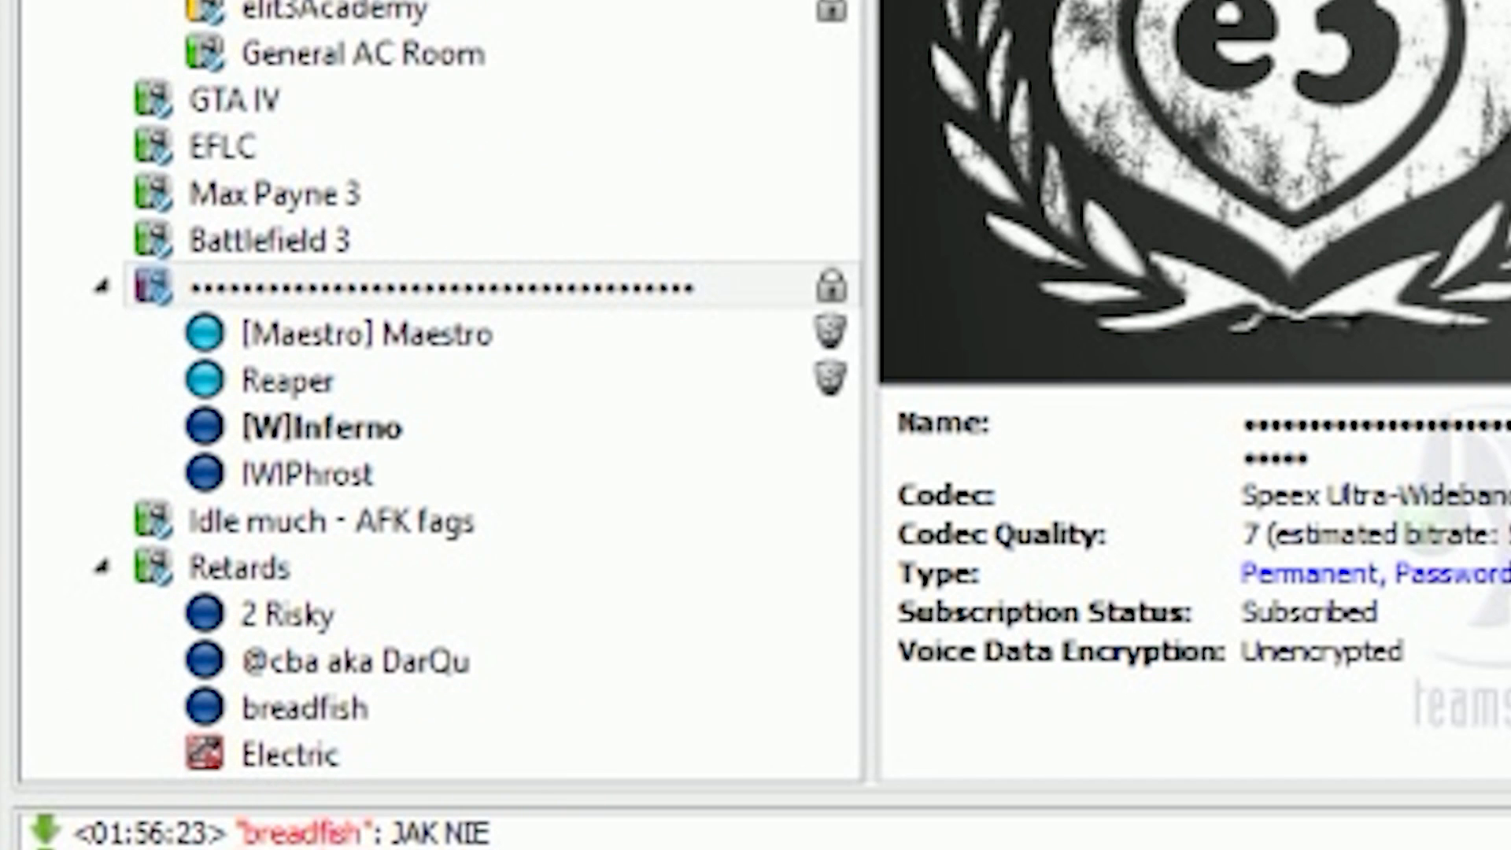
- Rename Retards to 'FISH IF U DEL I FUQ UR 2 SISTERS' and password-lock it
{"action": "left_click", "coordinate": [347, 660]}
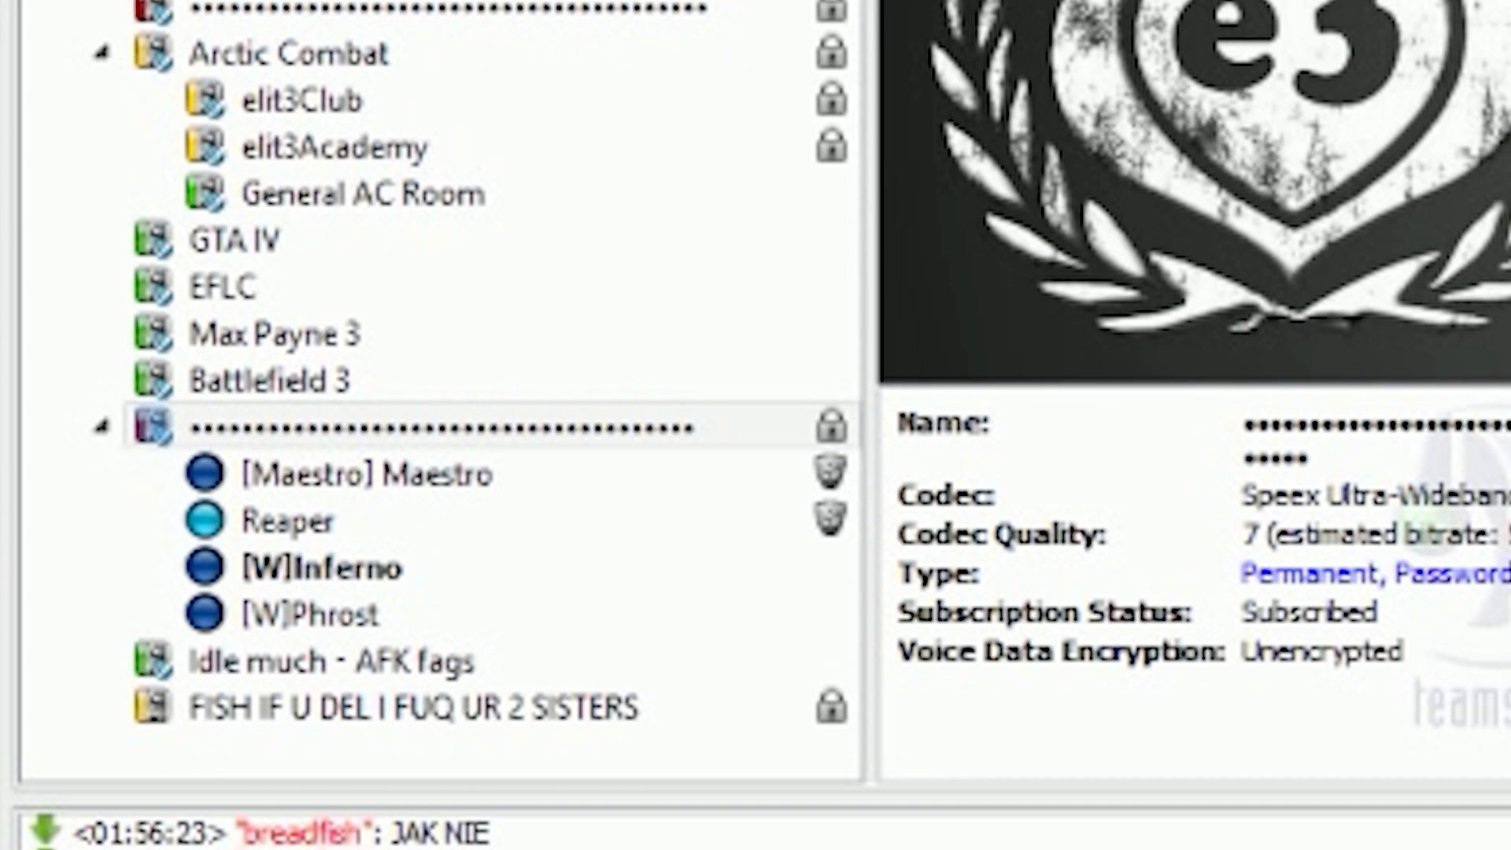
{"action": "left_click", "coordinate": [108, 709]}
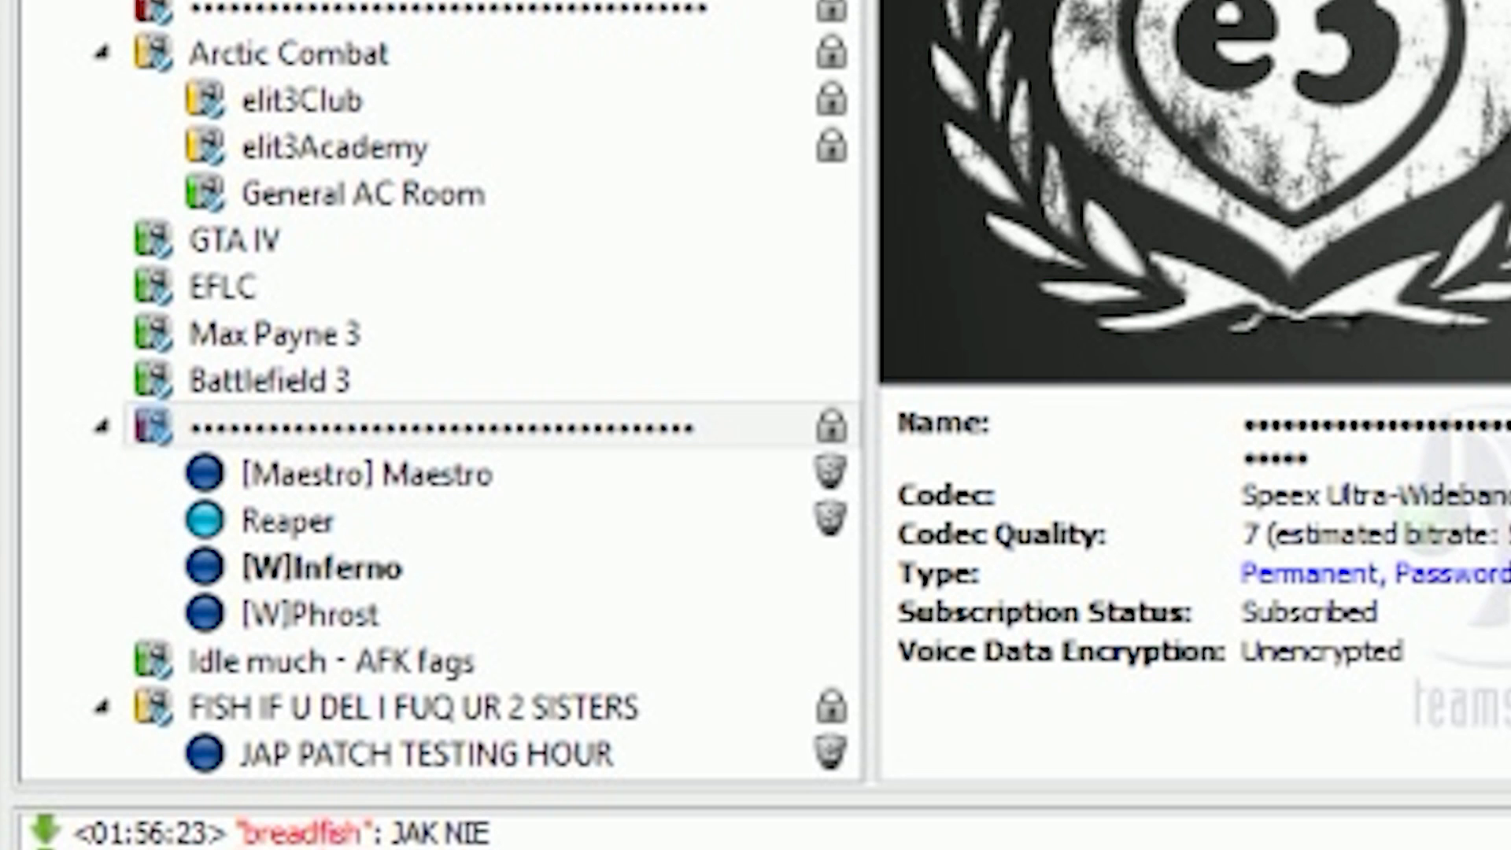
- Rename the 'FISH IF U DEL I FUQ UR 2 SISTERS' channel to 'e3 got owned'
{"action": "scroll", "scroll_direction": "down", "scroll_amount": 3}
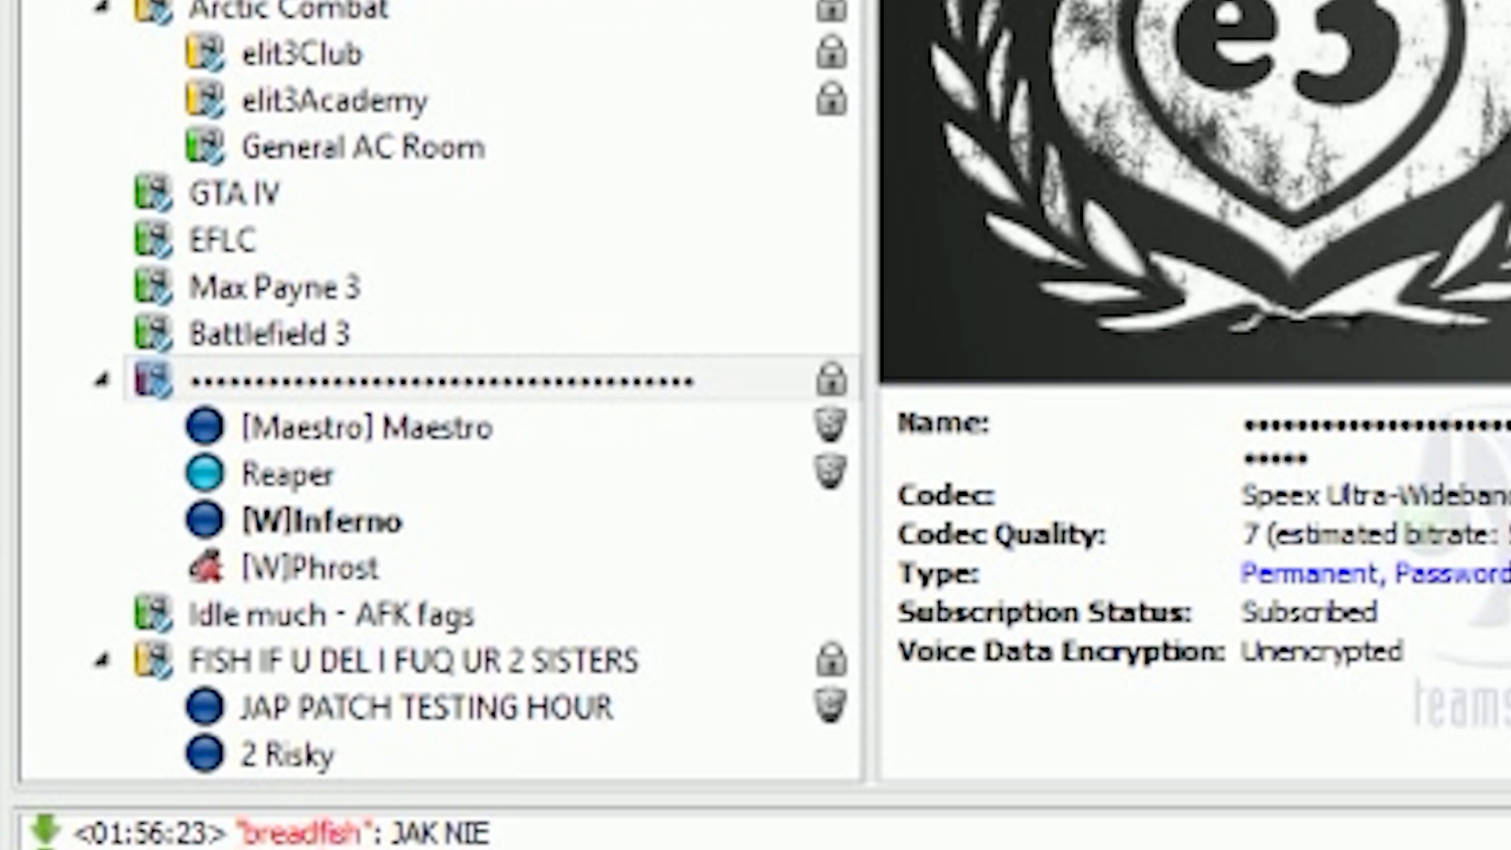
{"action": "scroll", "scroll_direction": "up", "scroll_amount": 3}
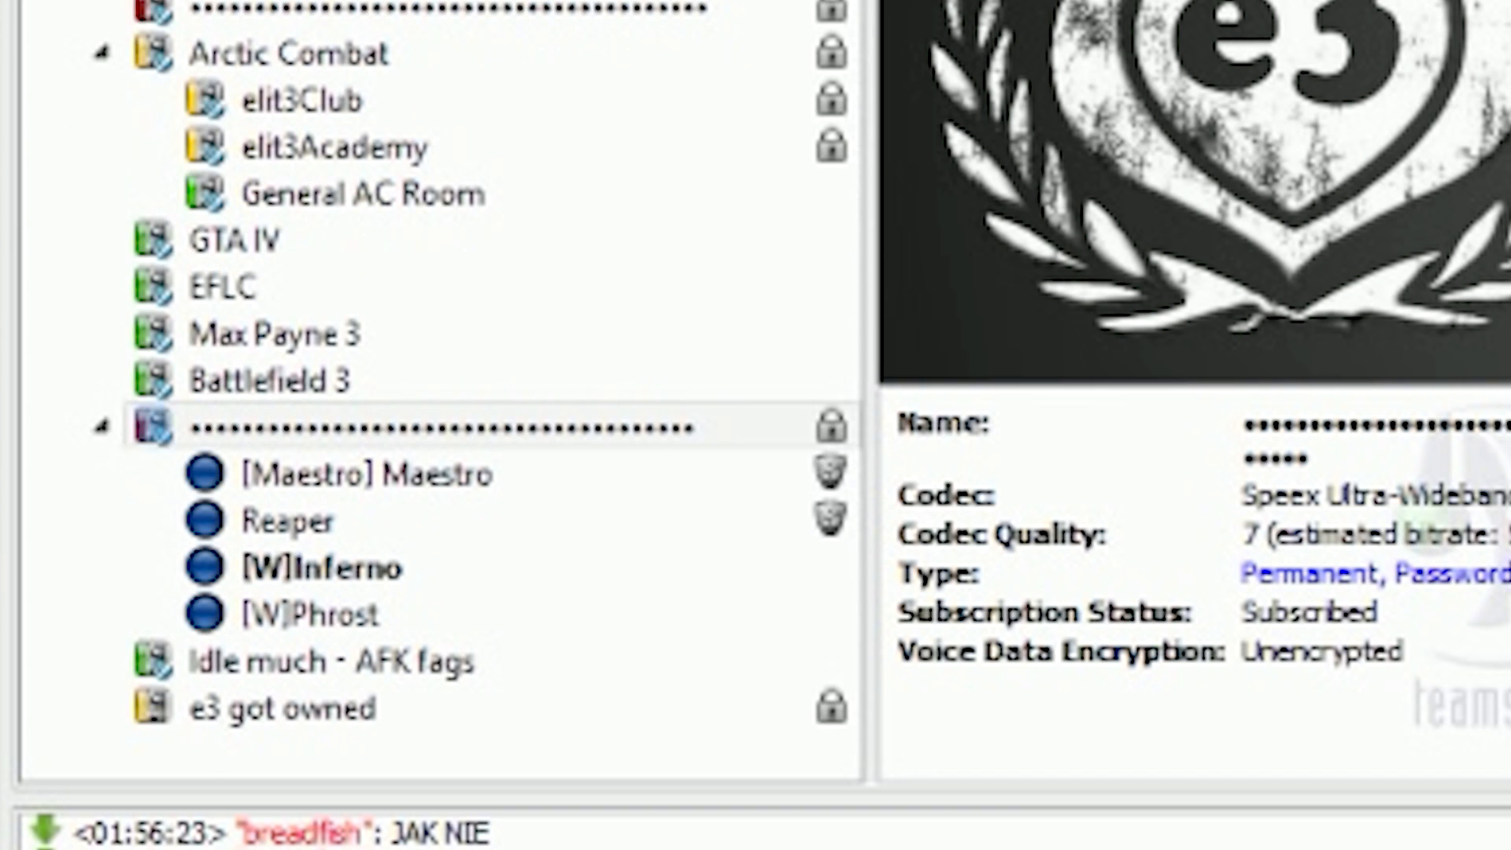
{"action": "left_click", "coordinate": [106, 706]}
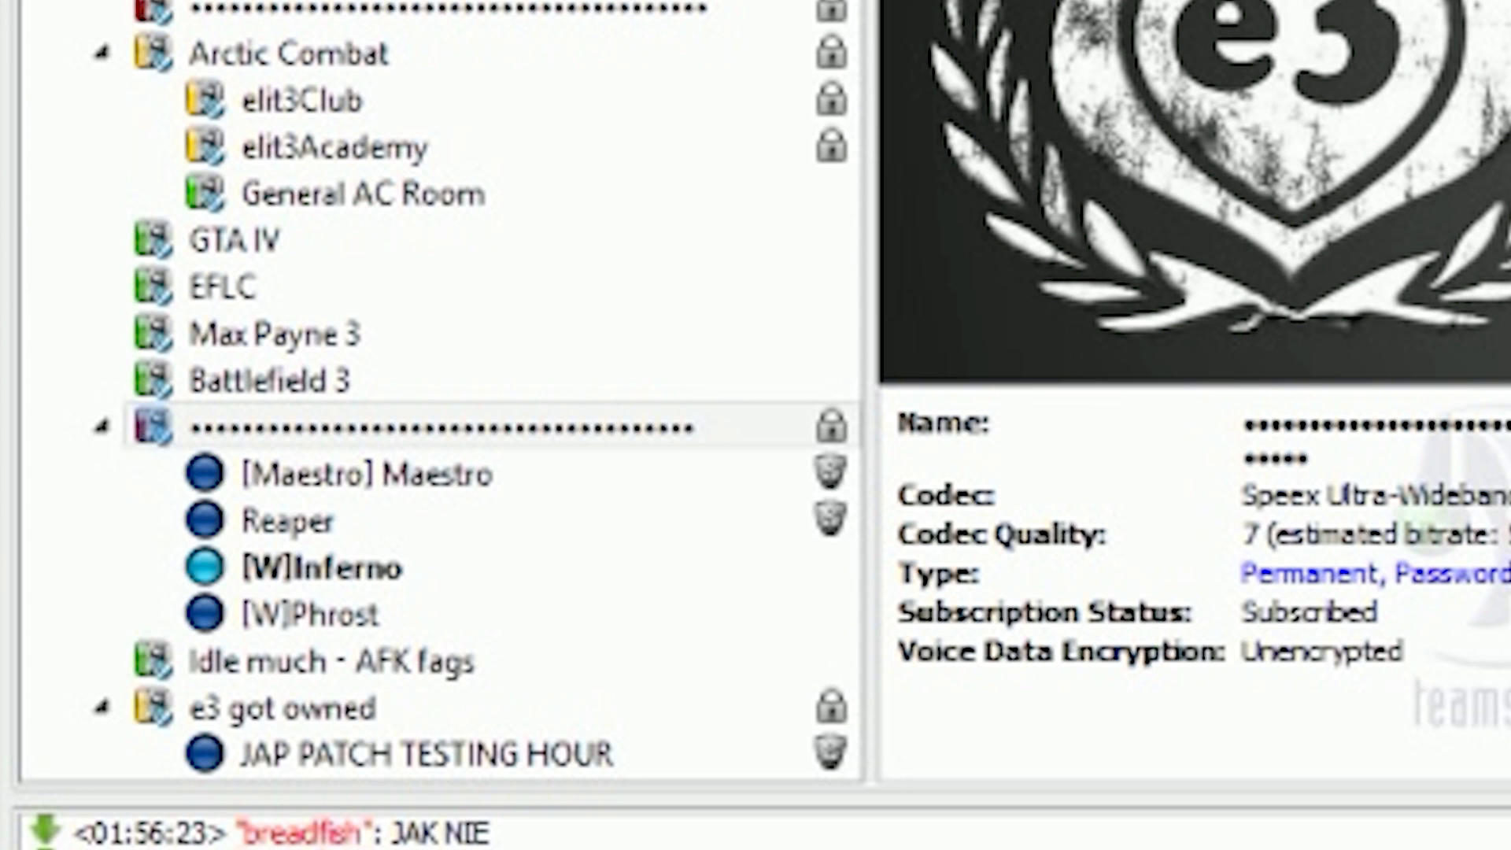